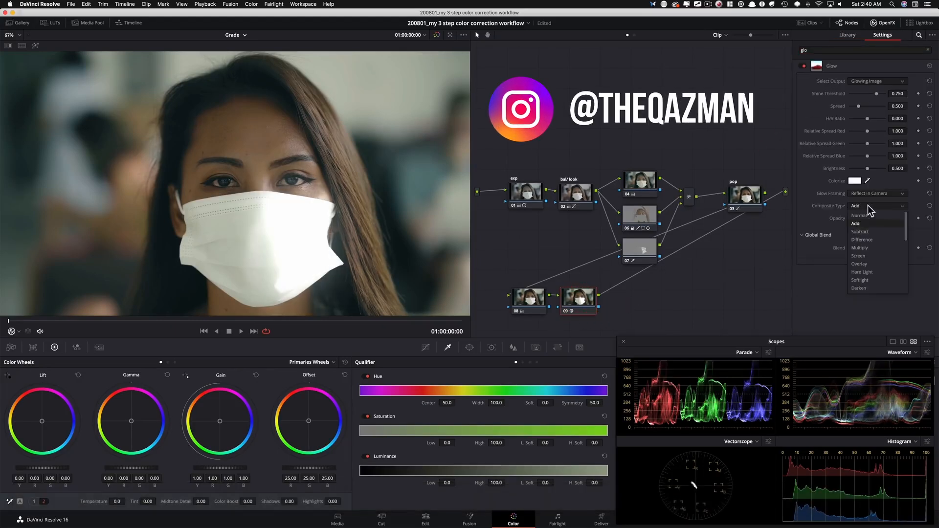
- Set the Glow composite type to Softlight with shine threshold 0 and spread about 0.71
left_click(860, 280)
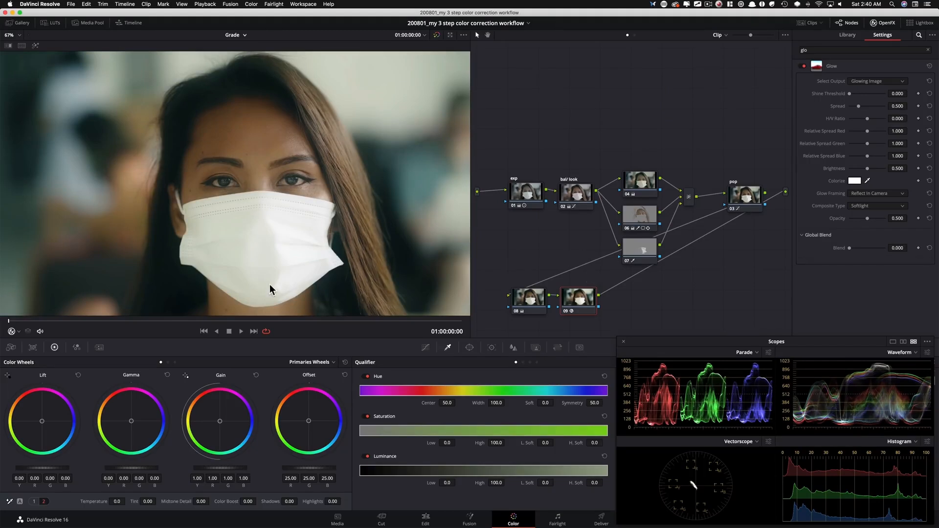
mouse_move(285, 240)
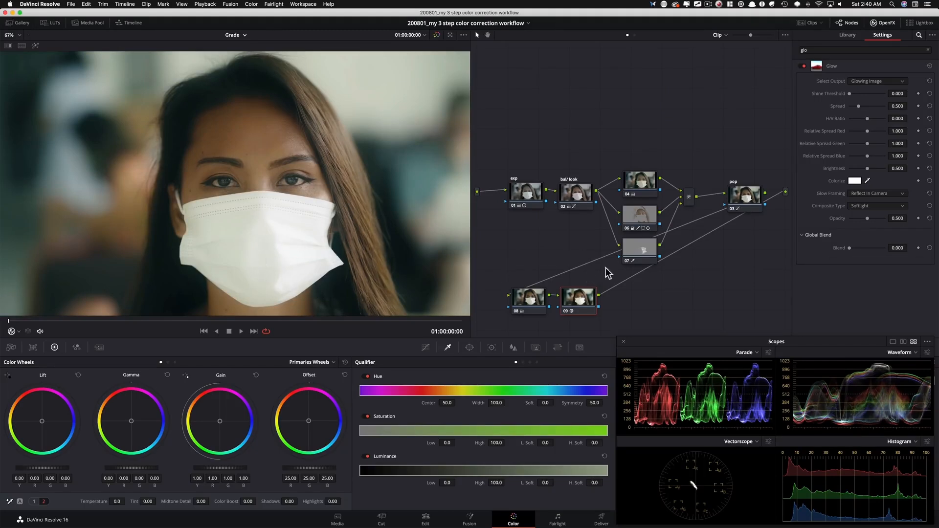
mouse_move(860, 111)
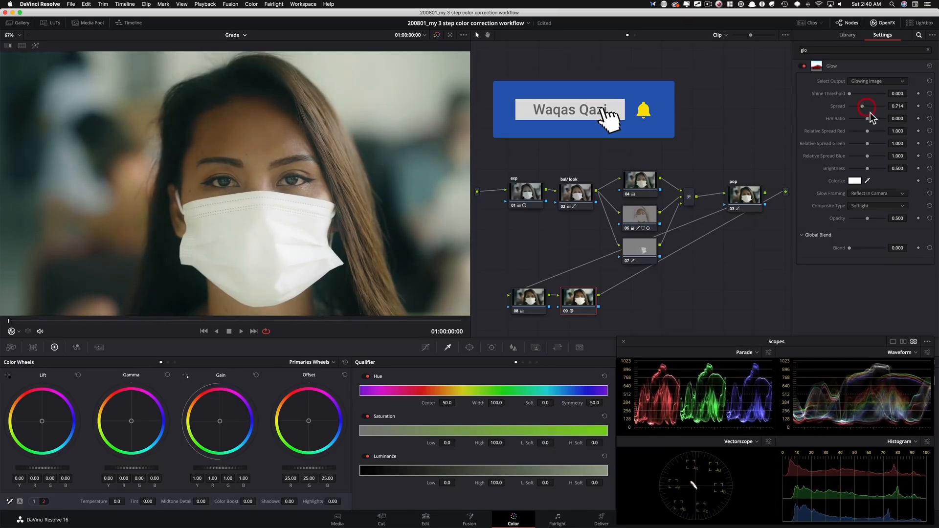
- Lower the Glow brightness on node 07 to about 0.44
left_click(639, 249)
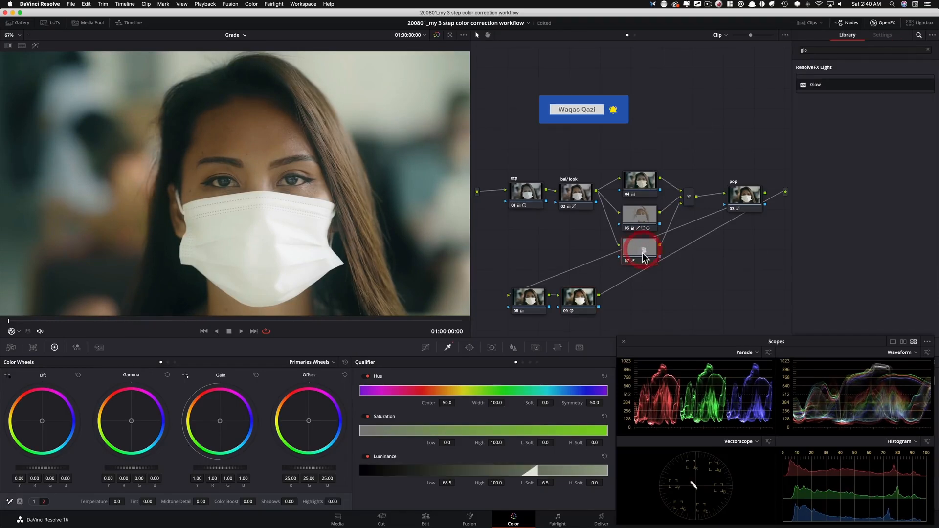
left_click(657, 293)
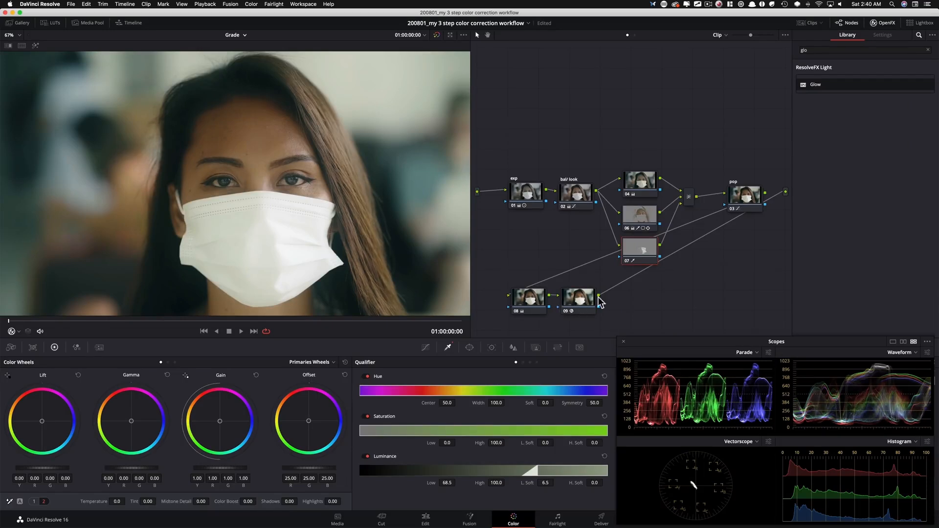
mouse_move(581, 308)
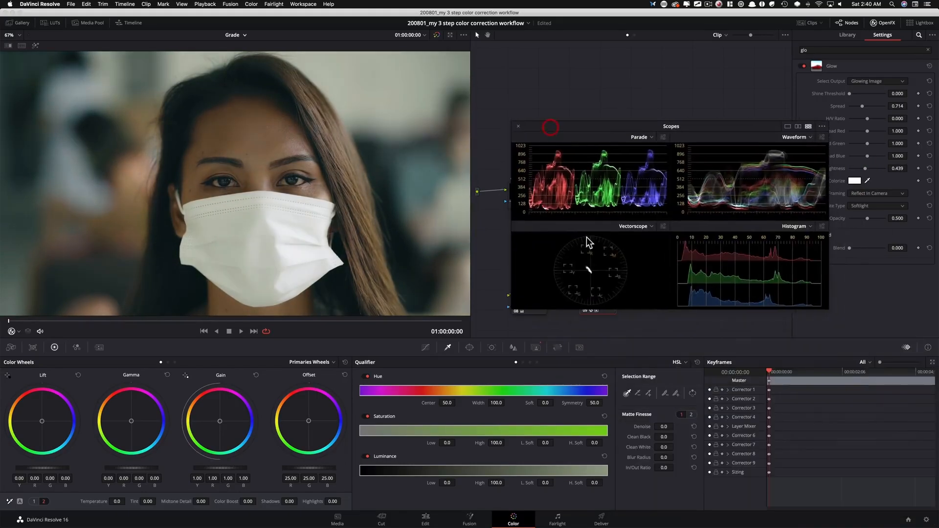
- Invert the Key Output on node 09 so the mask is excluded from the glow
left_click(535, 349)
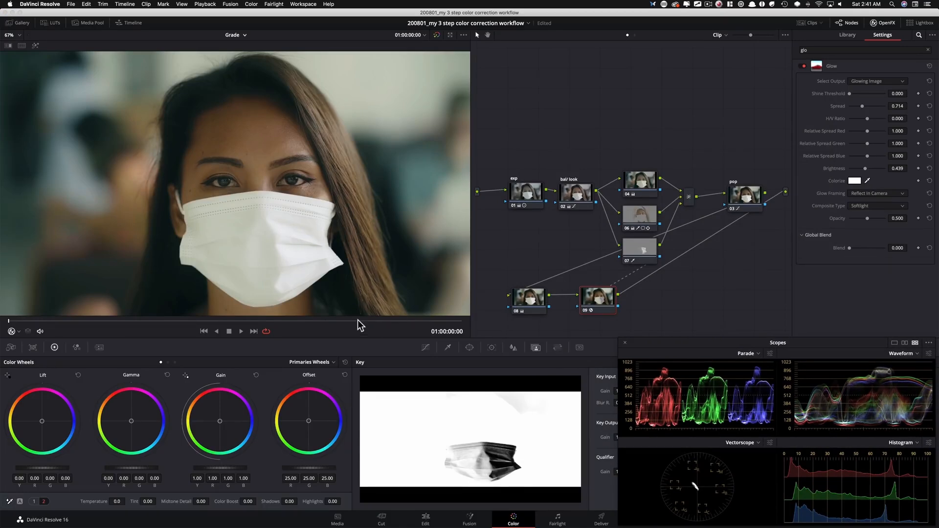
key("cmd+d")
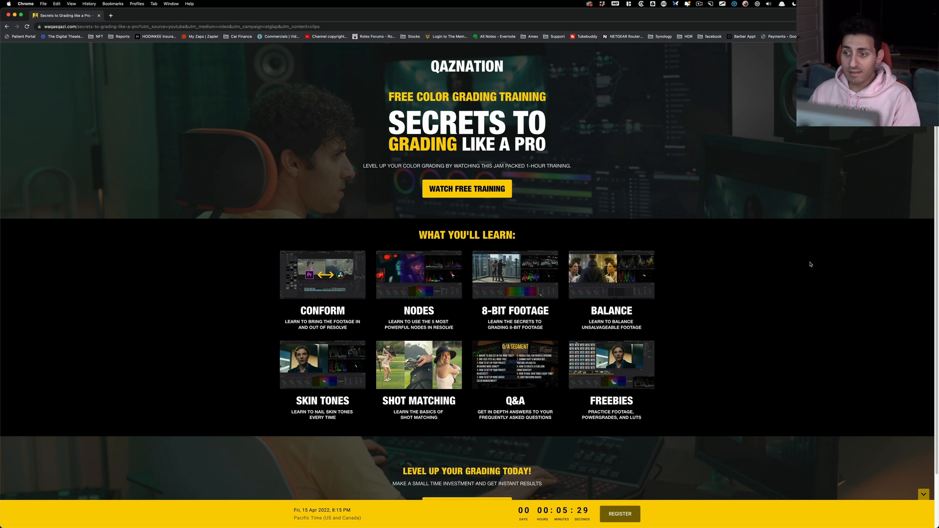
mouse_move(726, 401)
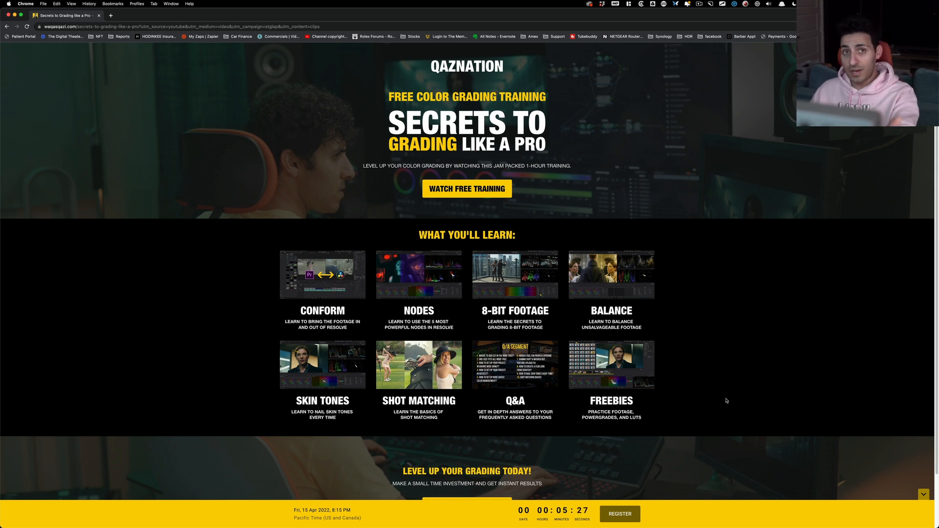